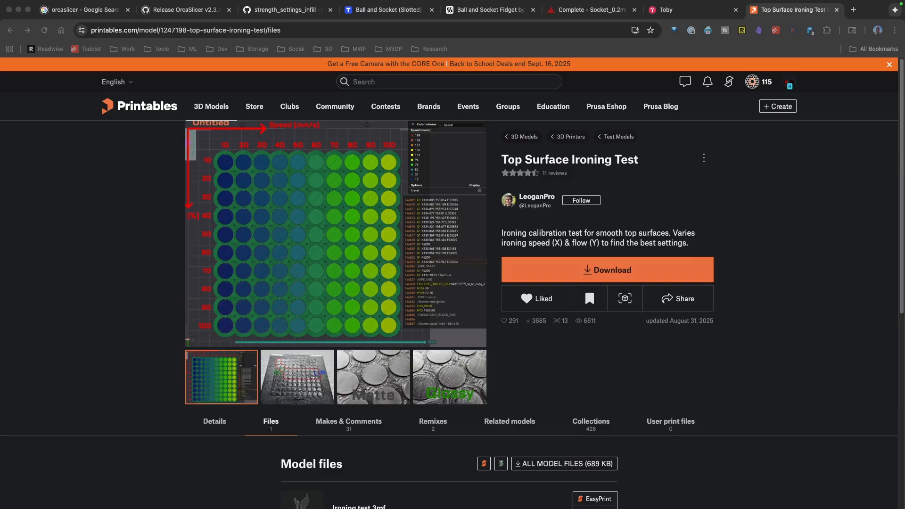
mouse_move(371, 450)
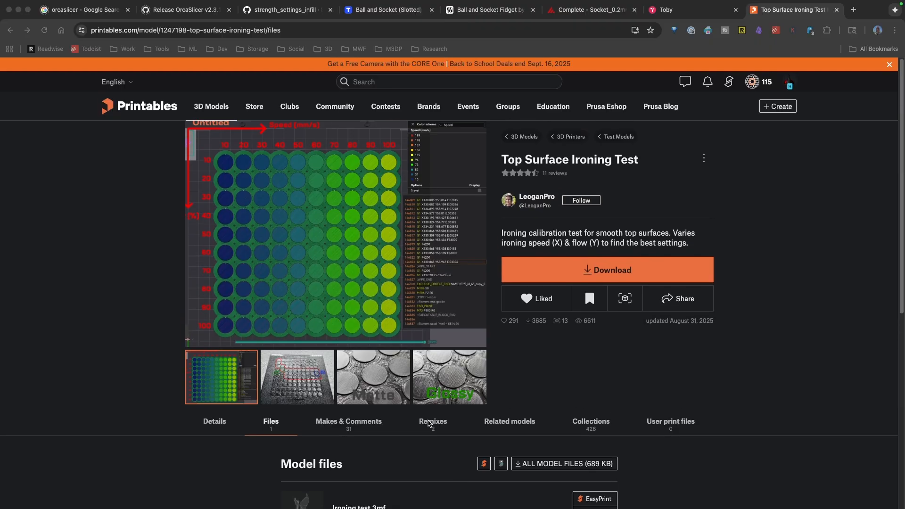
mouse_move(329, 215)
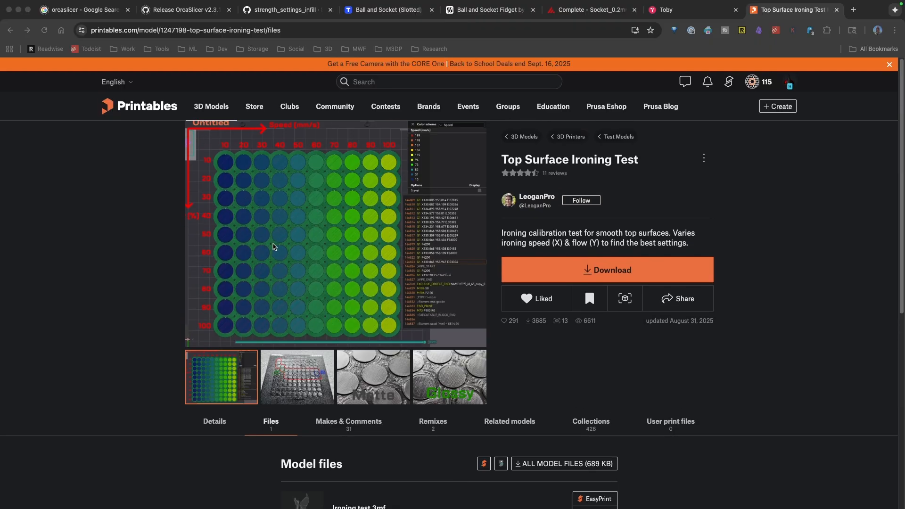
mouse_move(239, 329)
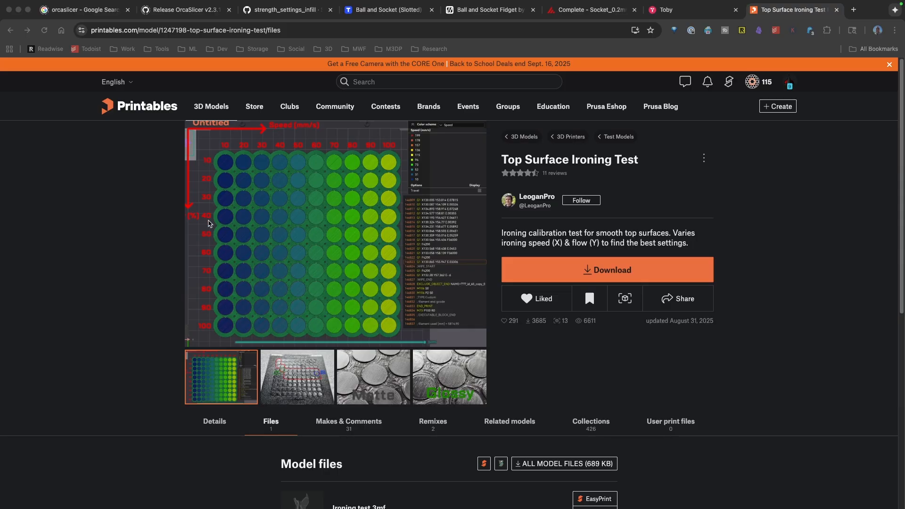
mouse_move(198, 167)
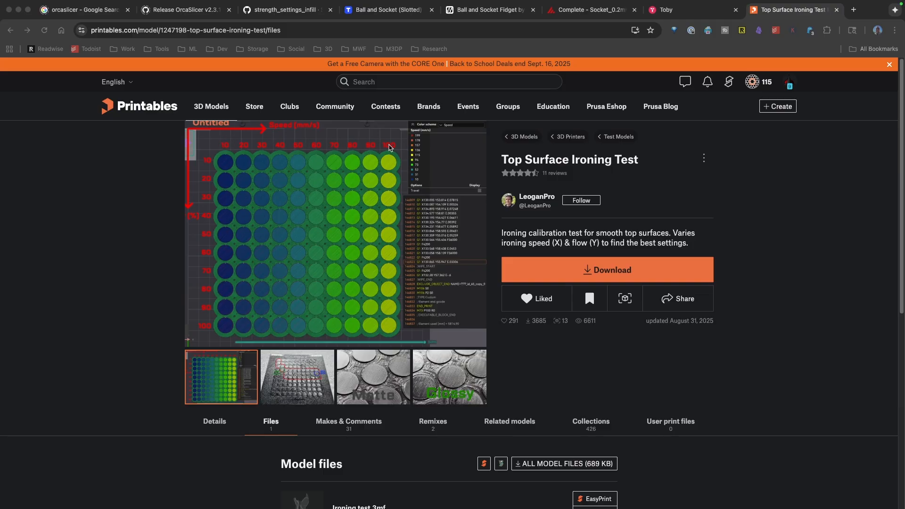
mouse_move(283, 145)
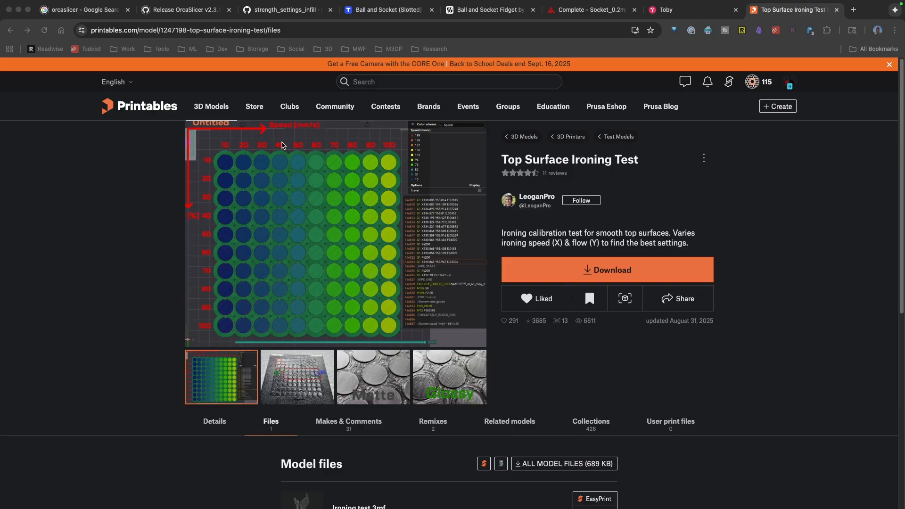
mouse_move(194, 241)
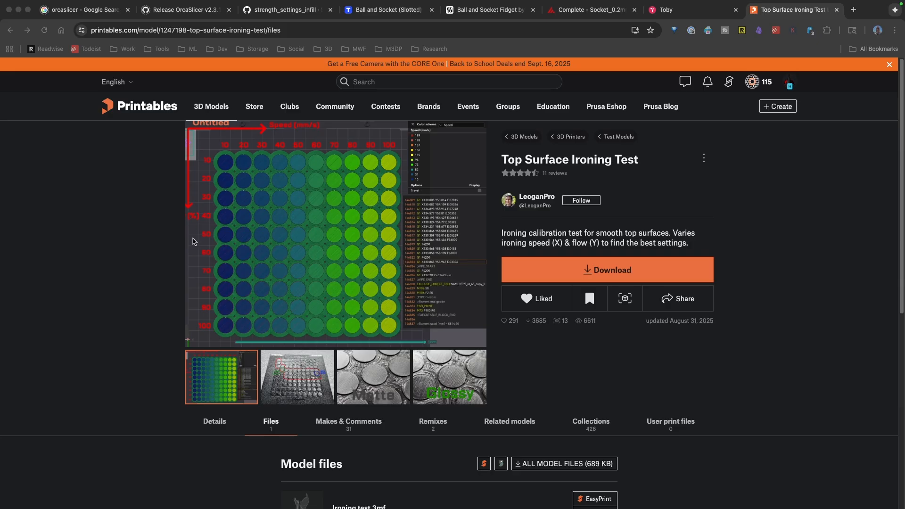
mouse_move(202, 188)
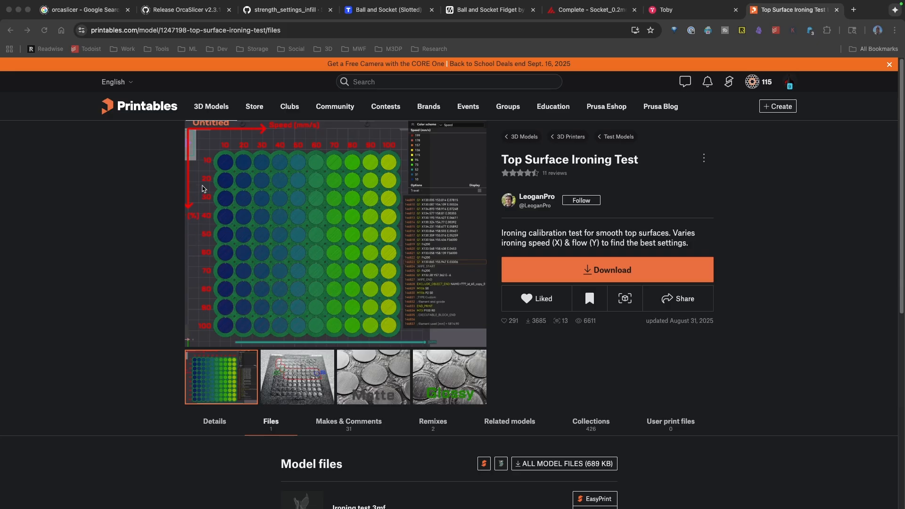
mouse_move(360, 207)
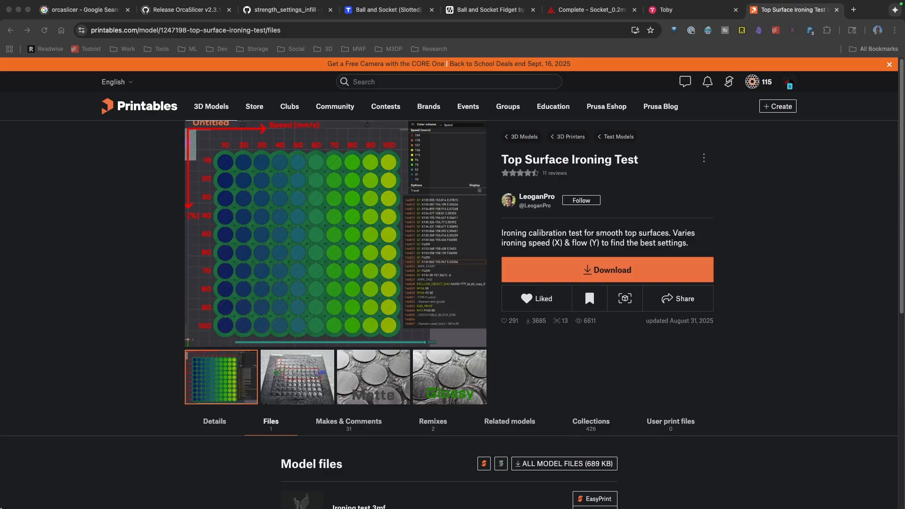
mouse_move(458, 396)
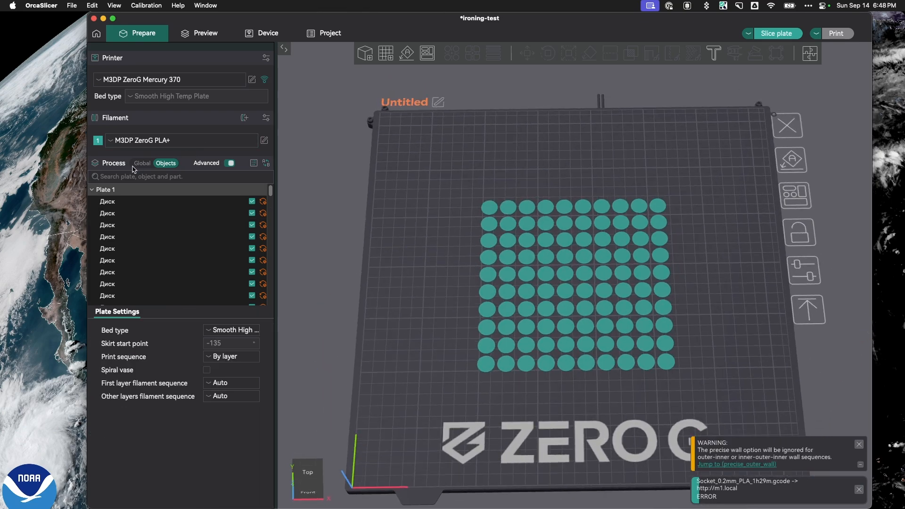
Set the global process brim type to outer brim only and slice the plate
click(141, 162)
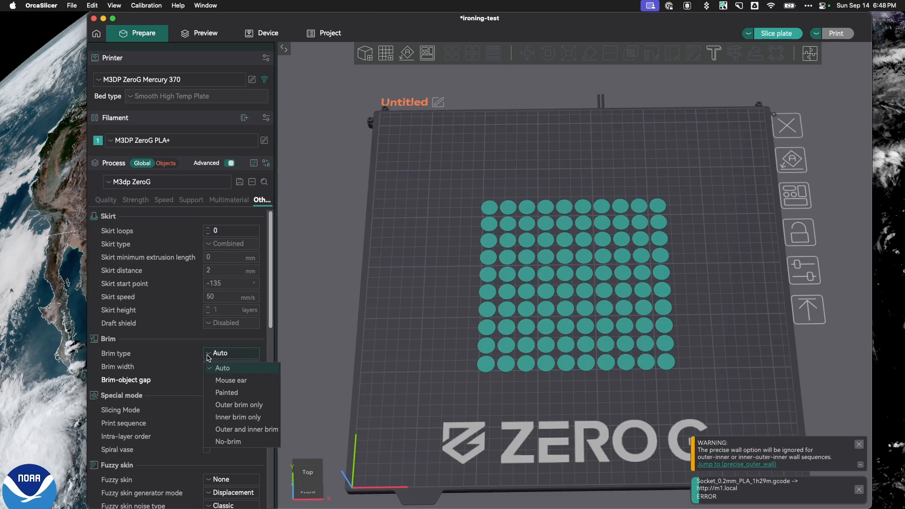
click(238, 405)
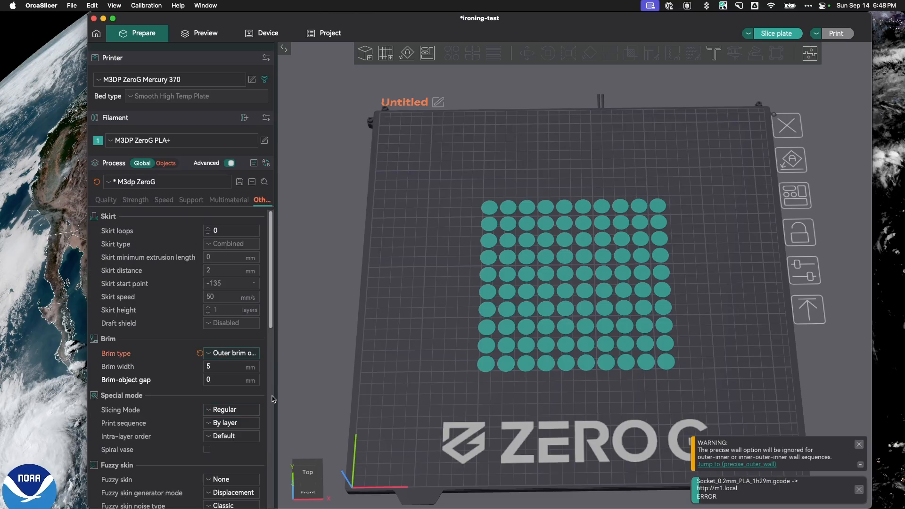
mouse_move(569, 168)
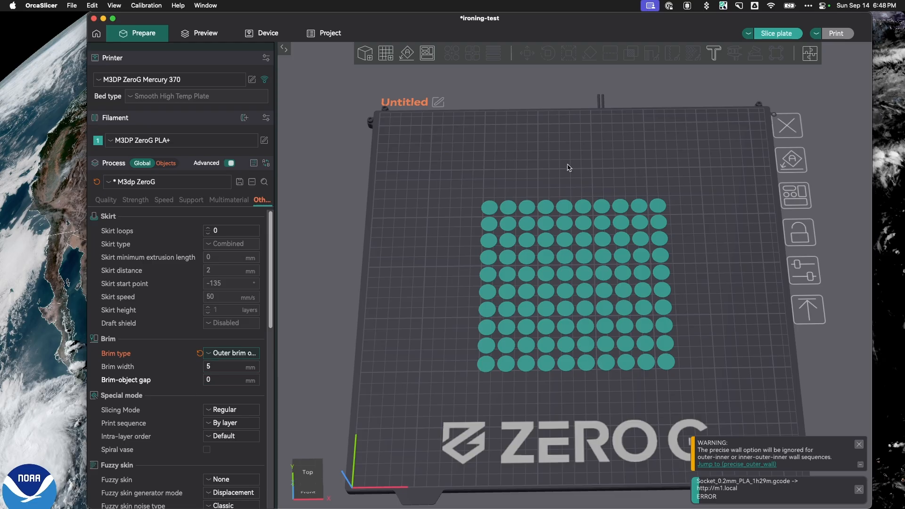
click(205, 34)
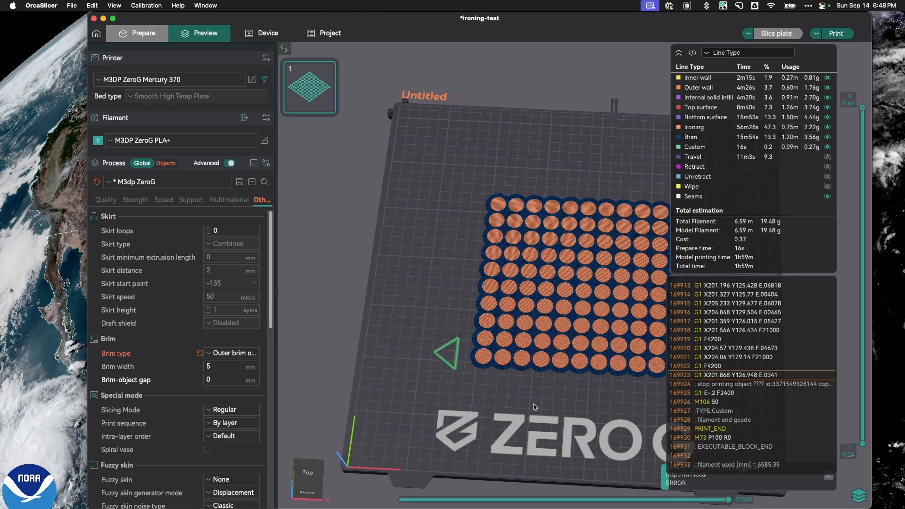
mouse_move(504, 332)
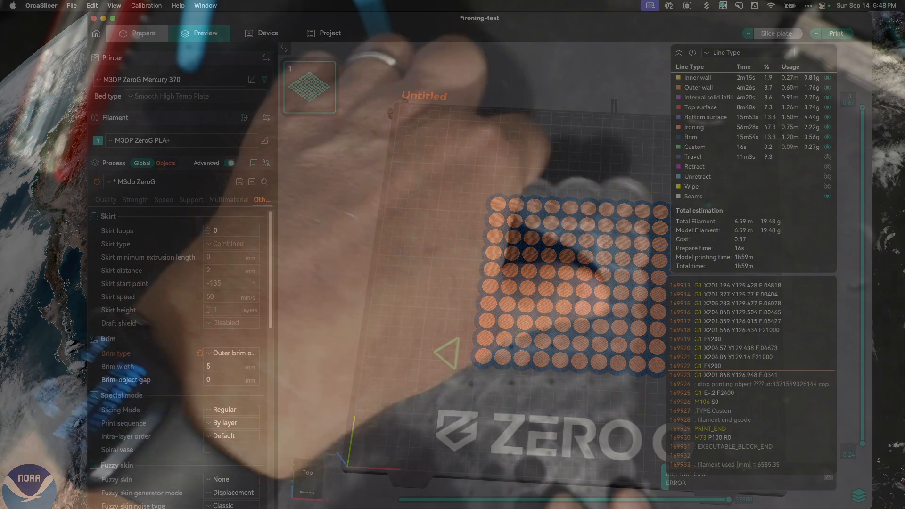
Return to the Prepare view showing the unsliced disc grid
click(143, 33)
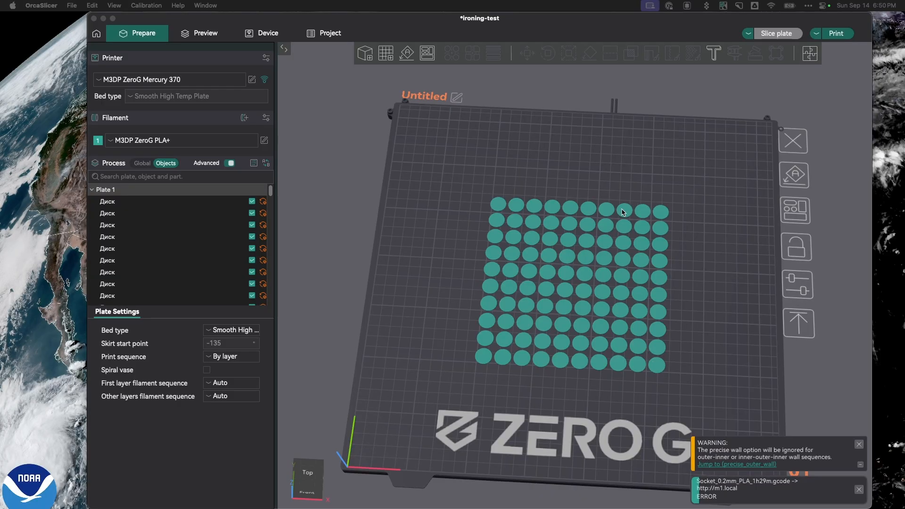
Select one disc and set its per-object ironing speed to 70 mm/s
click(606, 210)
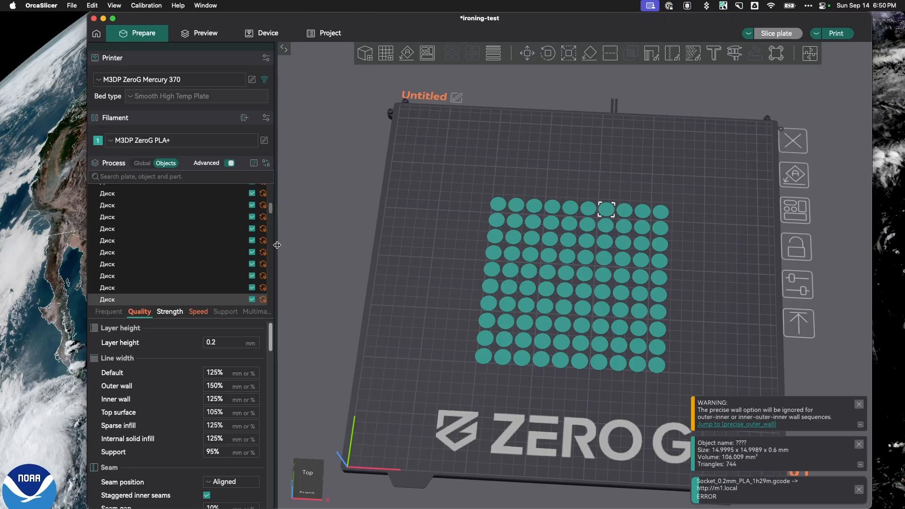
mouse_move(234, 356)
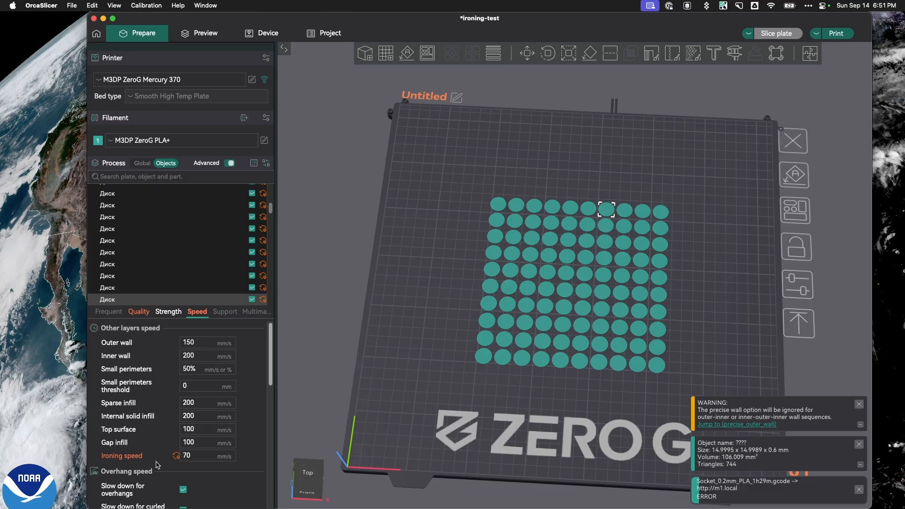
click(207, 455)
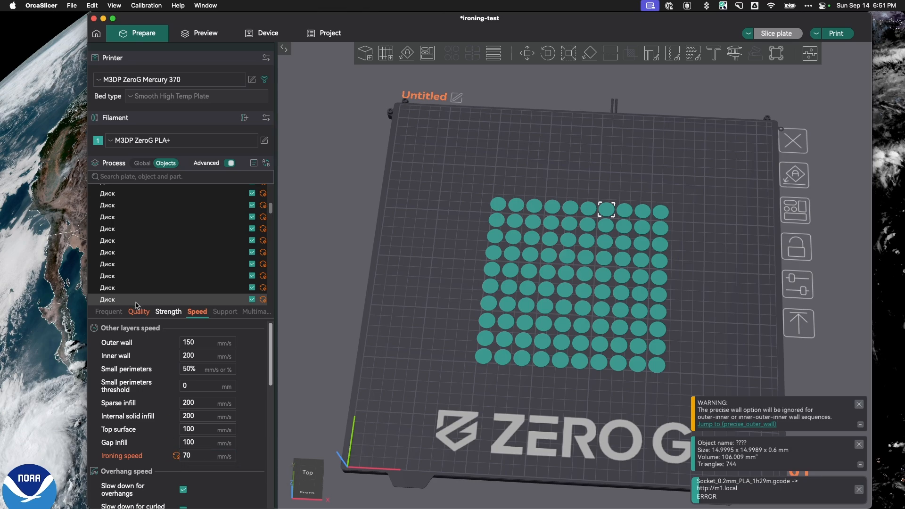
click(139, 312)
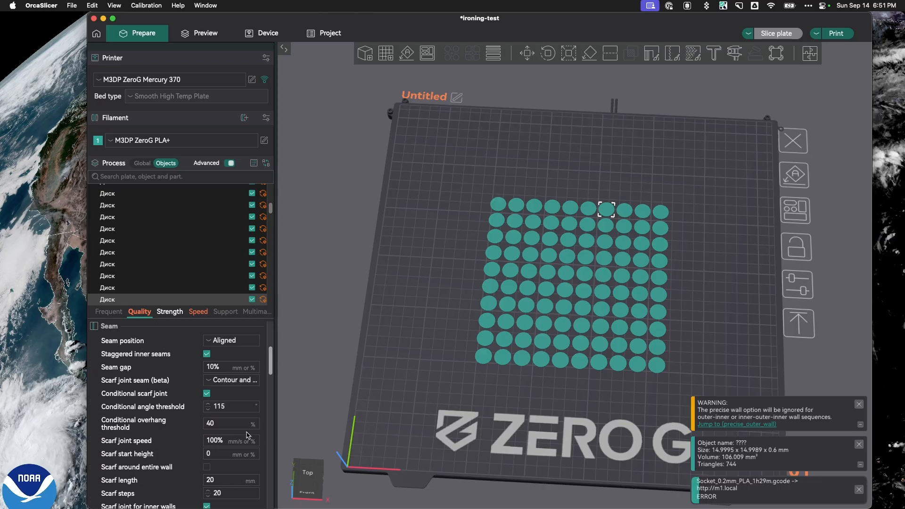
scroll(down, 3)
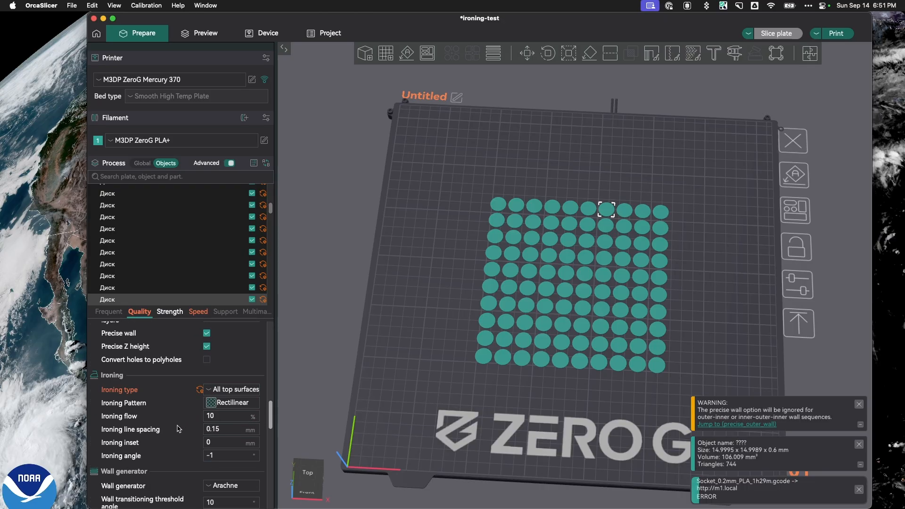
click(230, 416)
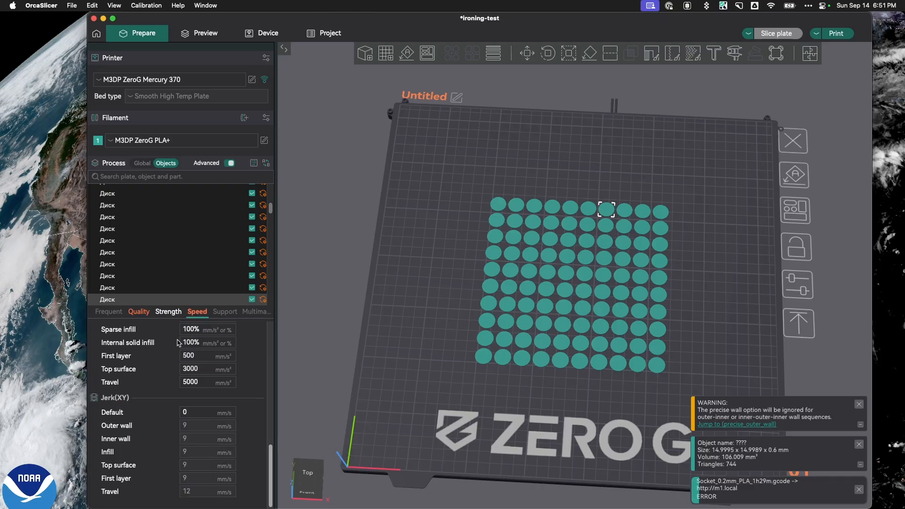
scroll(down, 3)
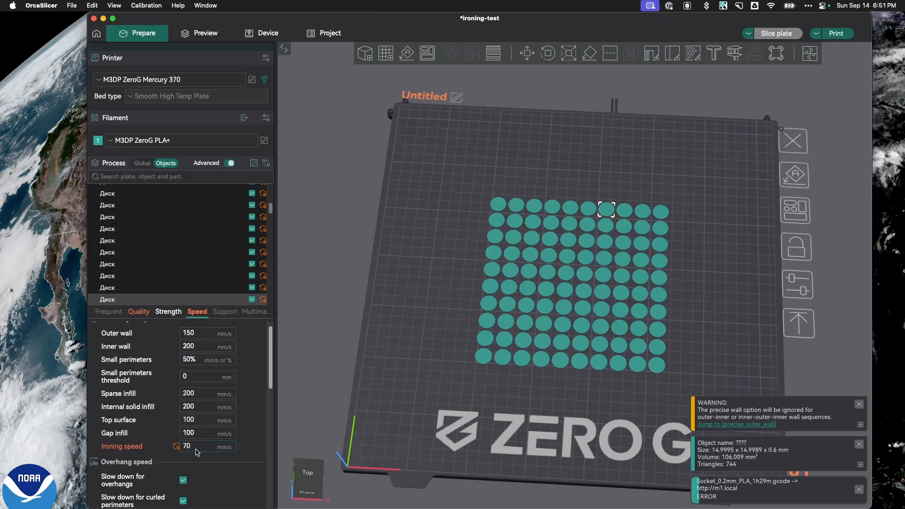
mouse_move(202, 448)
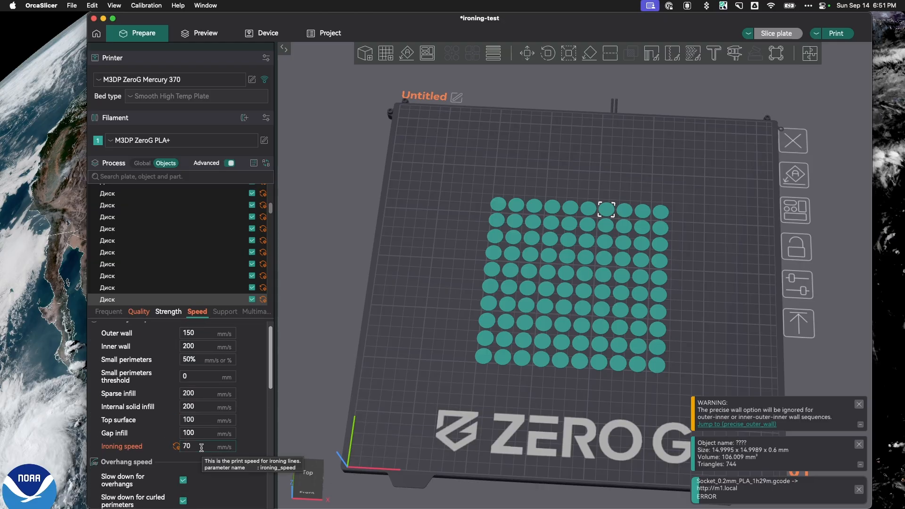